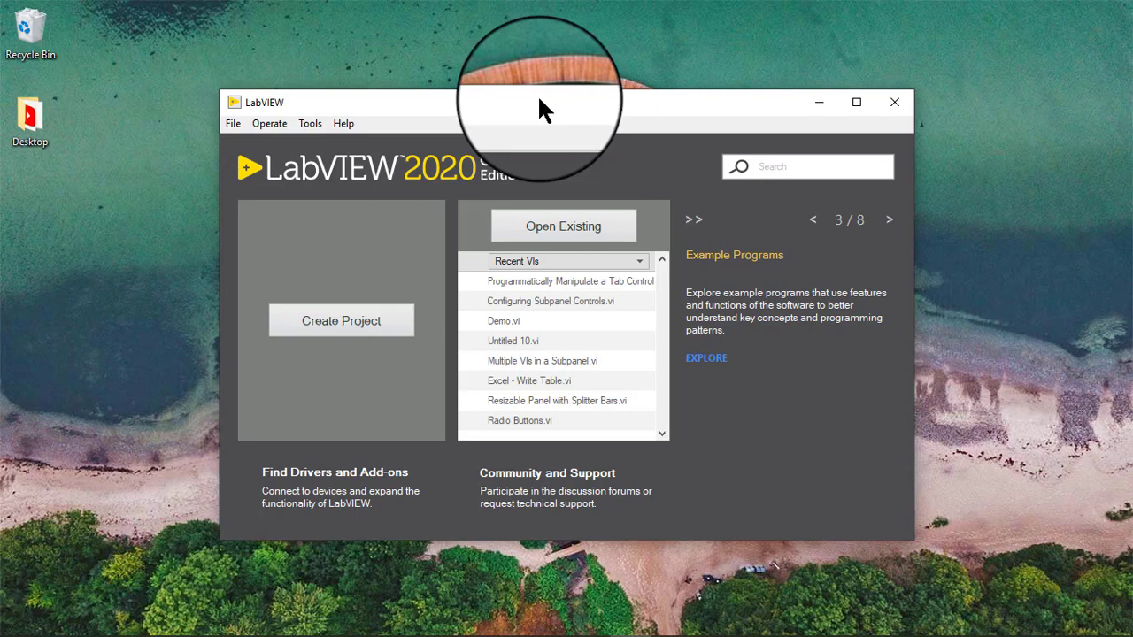
Create a new blank VI (Untitled 12) with Ctrl+N.
key(ctrl+n)
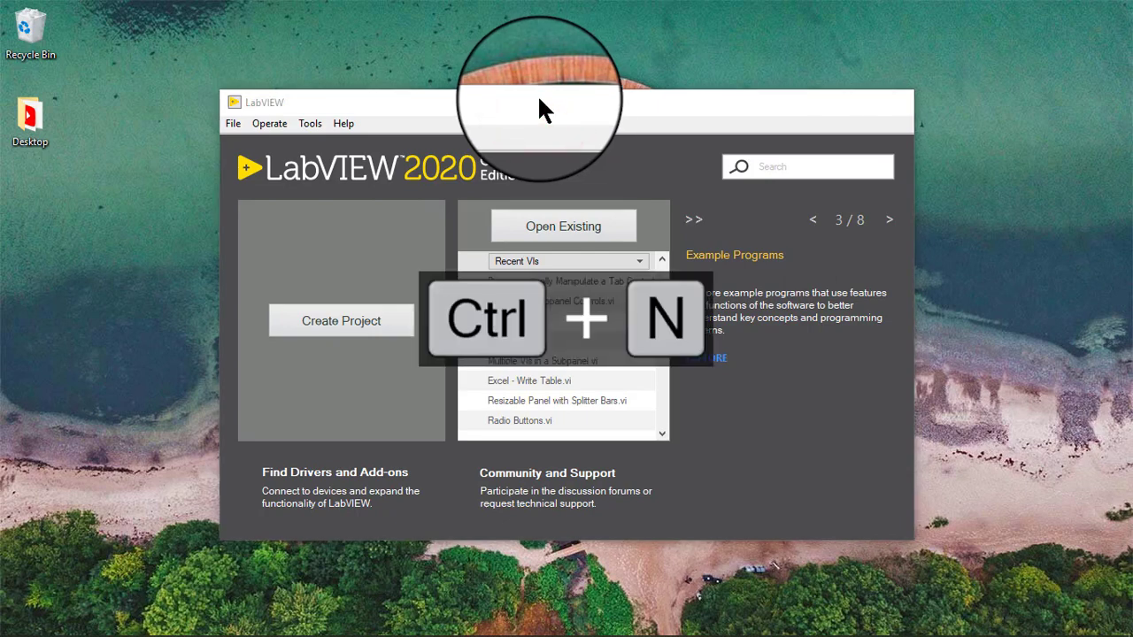
key(ctrl+n)
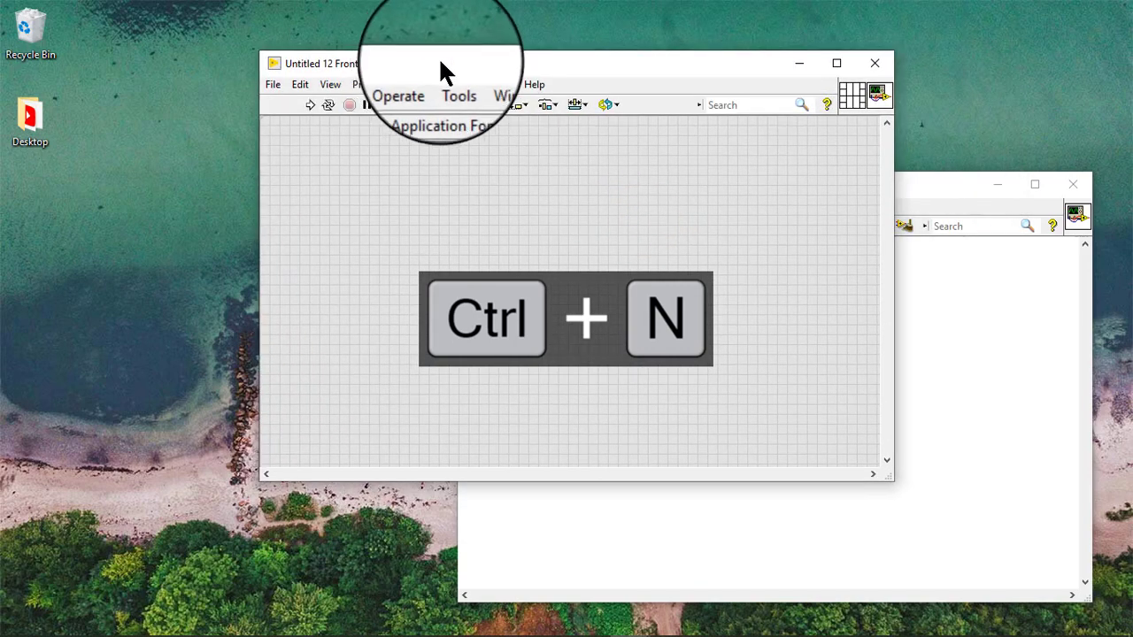
key(ctrl+n)
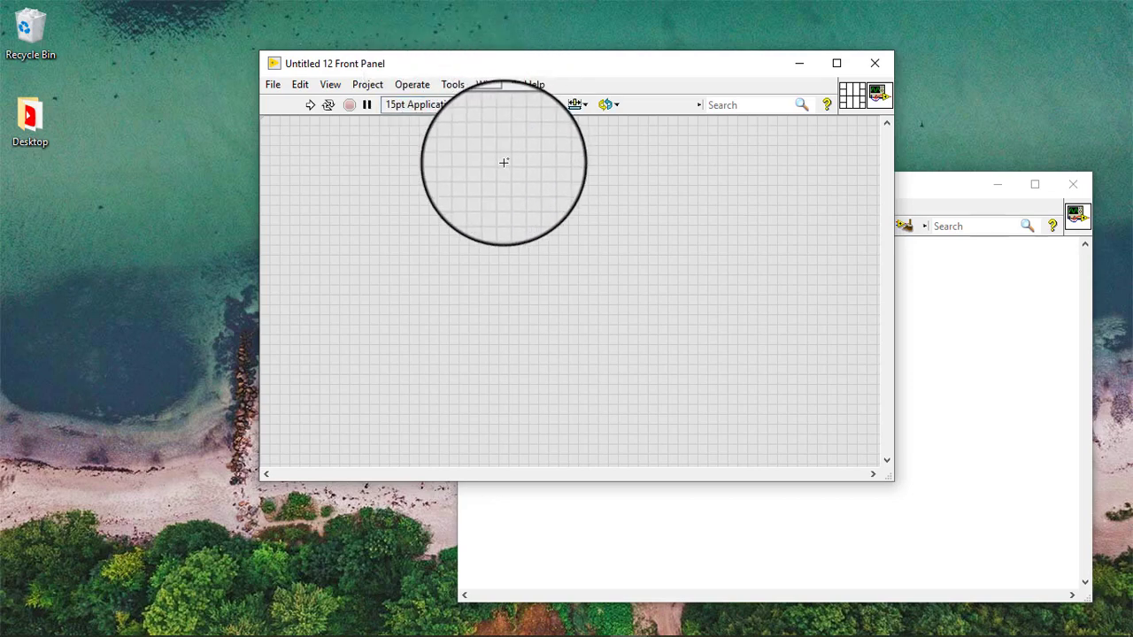
Place a Tab Control on the front panel and add pages until it has four.
drag(334, 63, 282, 77)
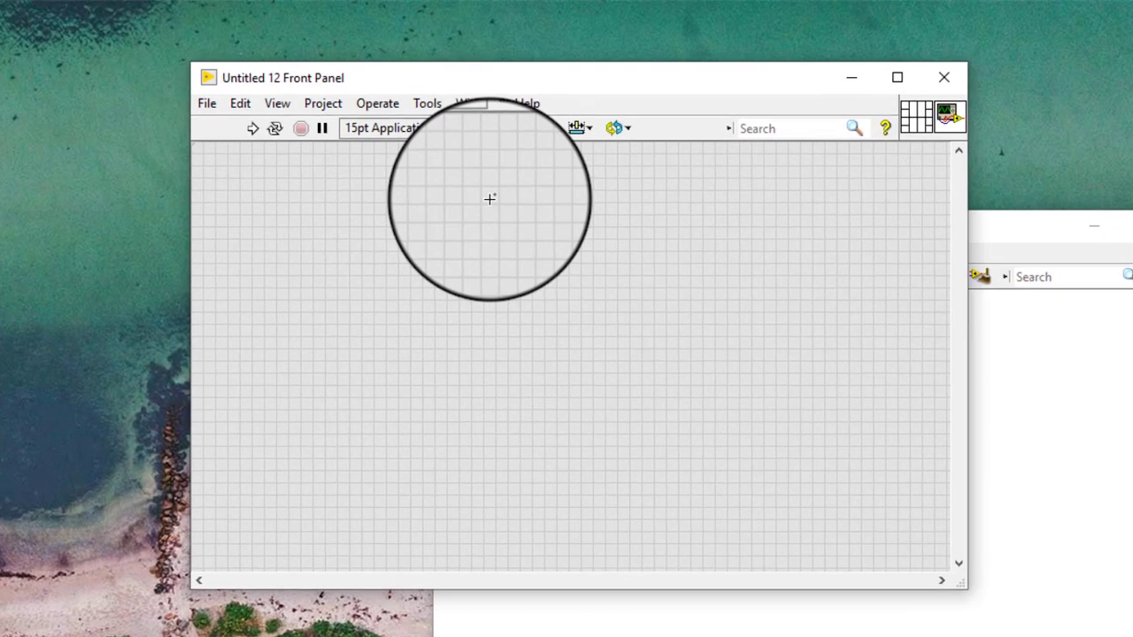
right_click(489, 199)
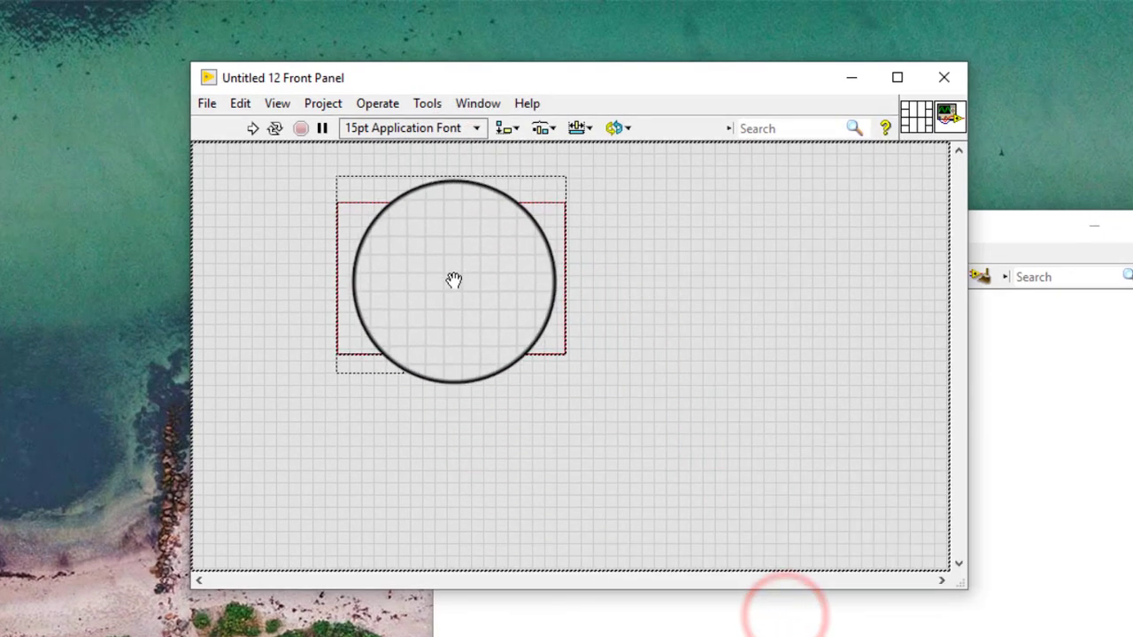
right_click(452, 282)
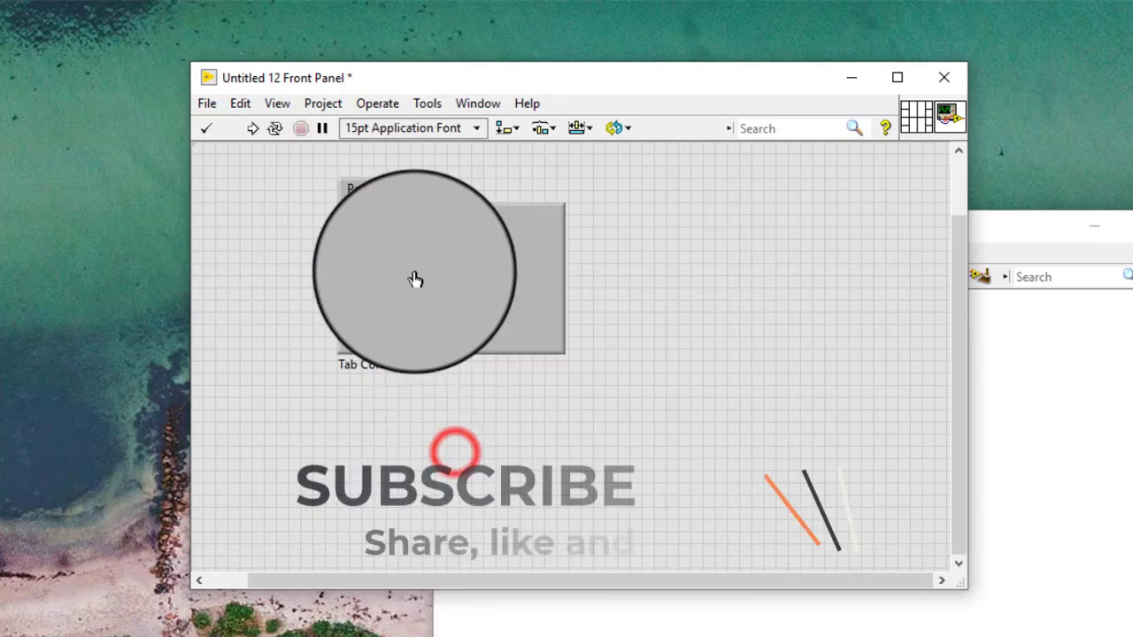
right_click(416, 279)
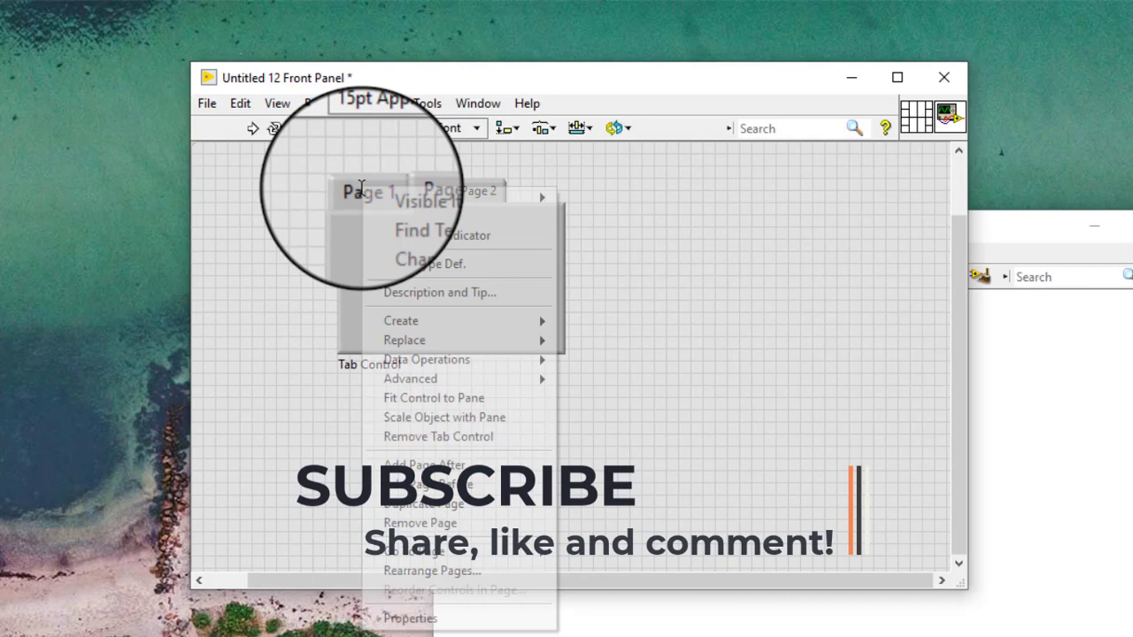
click(423, 464)
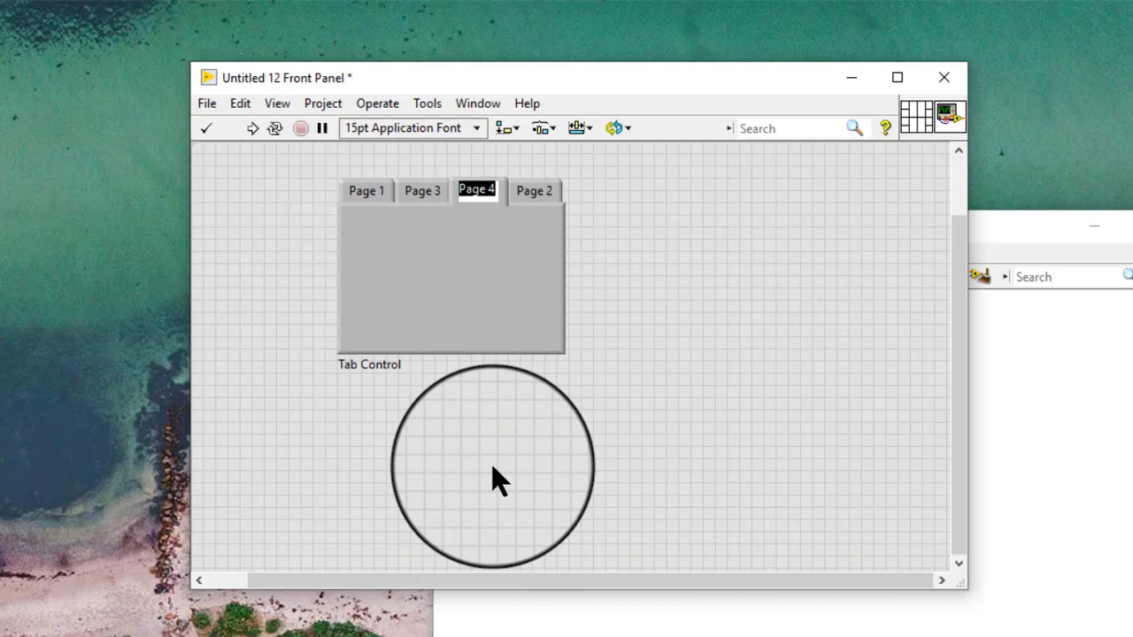
Drop a Numeric control onto the Tab Control and move it to the page's lower middle.
drag(492, 465, 668, 226)
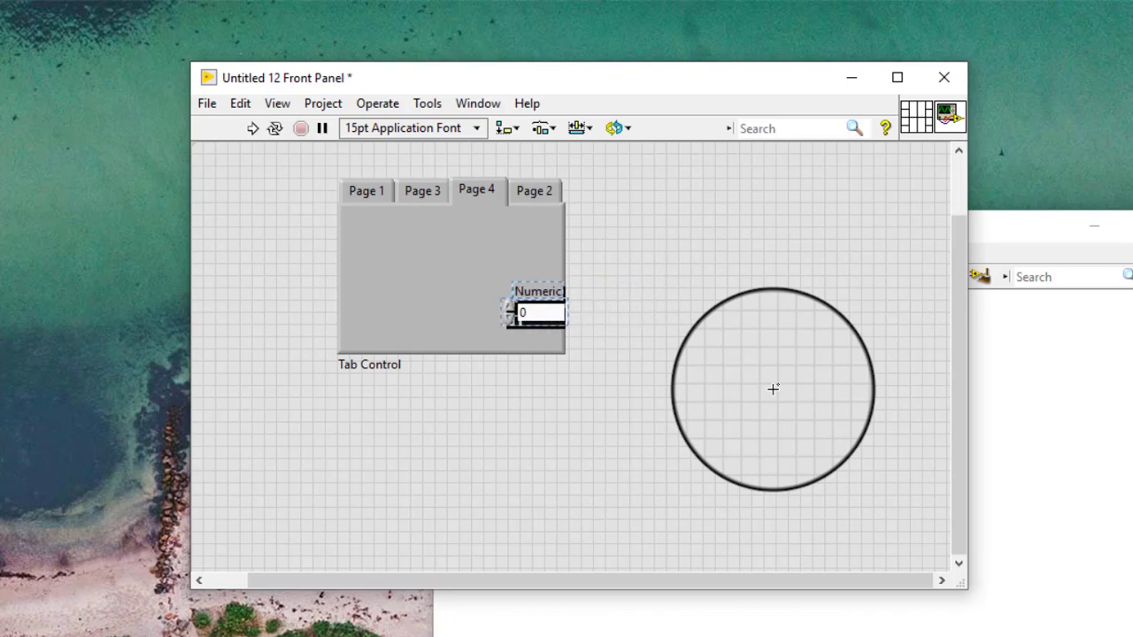
drag(537, 312, 487, 311)
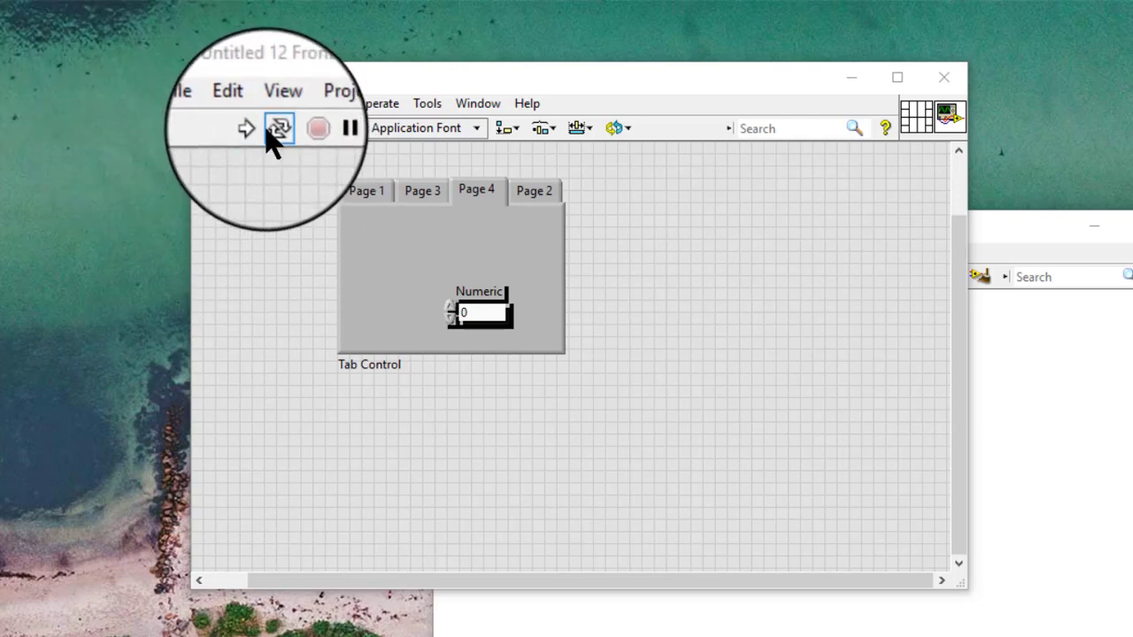
Run the VI continuously to check Numeric across tab pages, then abort it.
click(277, 127)
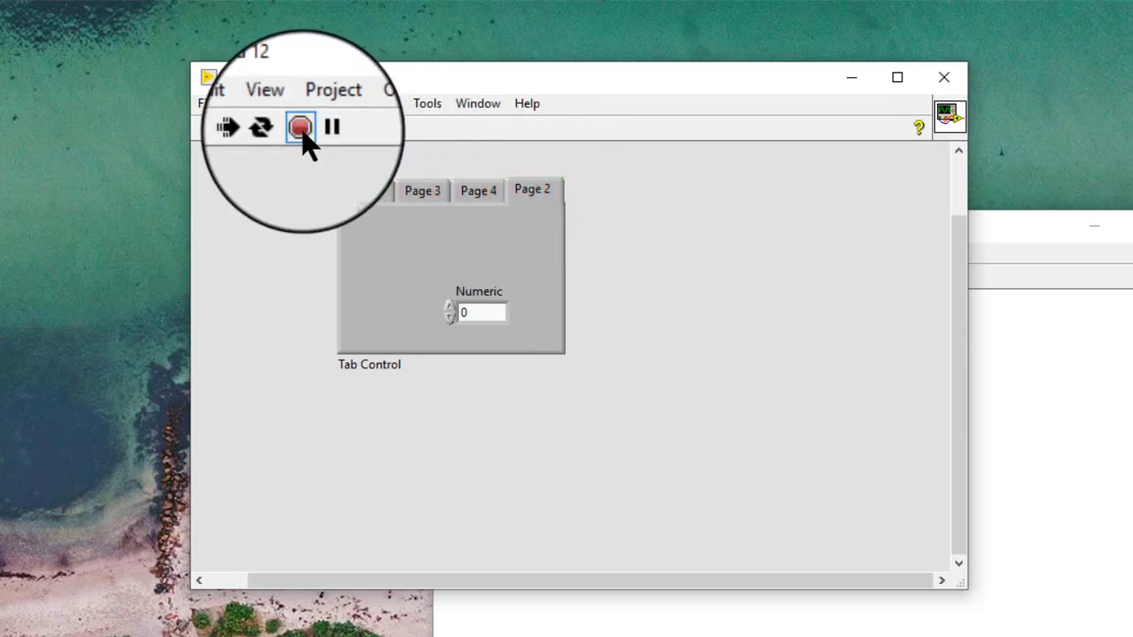
click(300, 127)
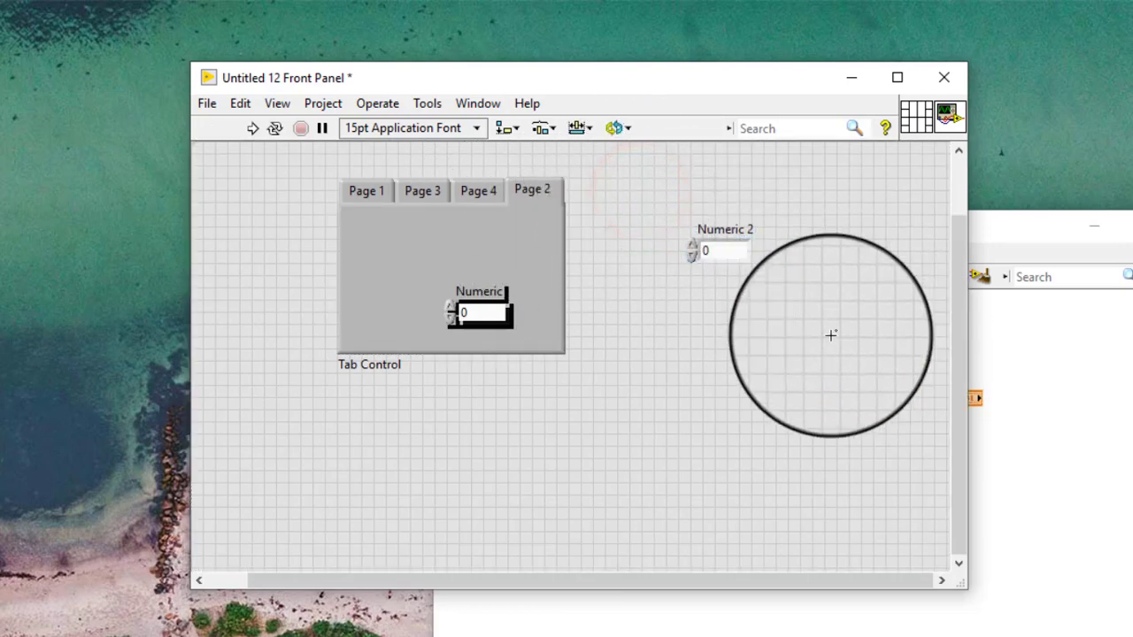
Move Numeric 2 onto the Tab Control page and switch tabs to compare visible controls.
drag(830, 335, 724, 264)
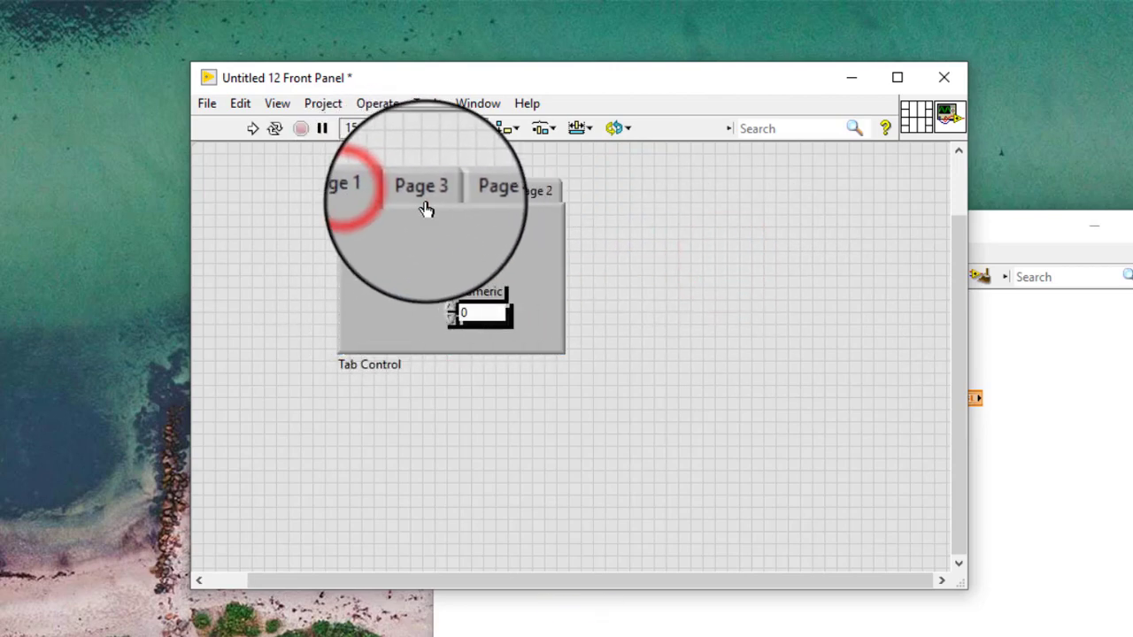
click(352, 187)
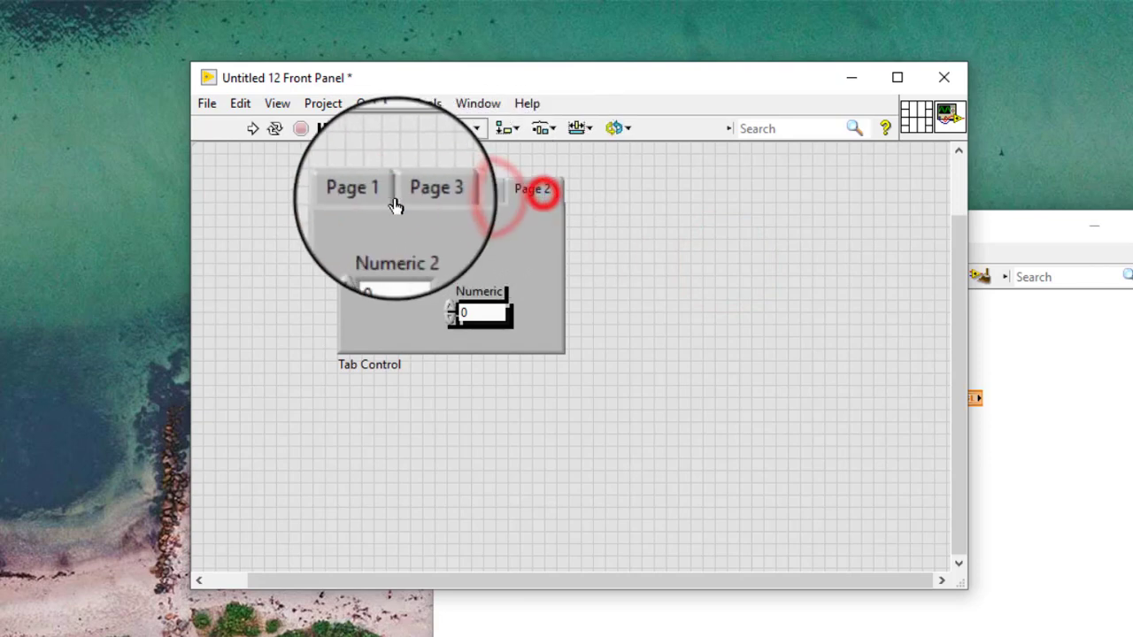